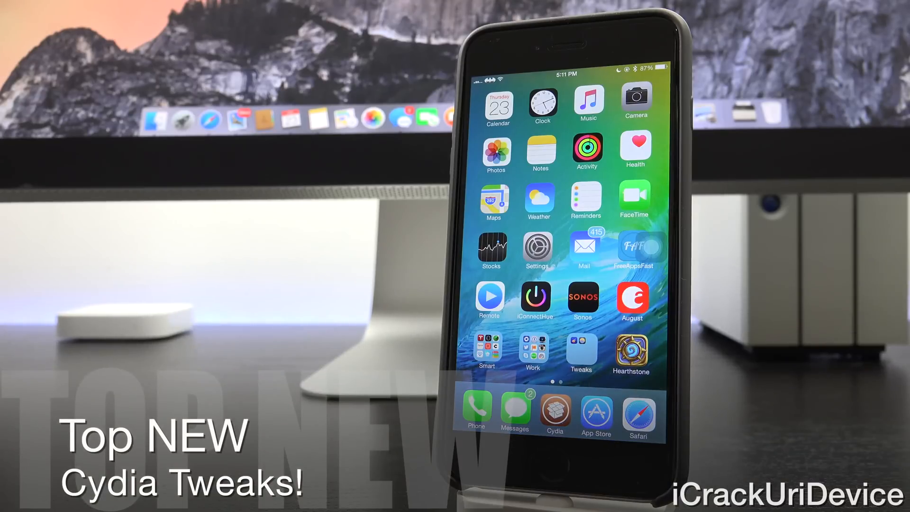
Launch Cydia from the home screen dock
click(554, 412)
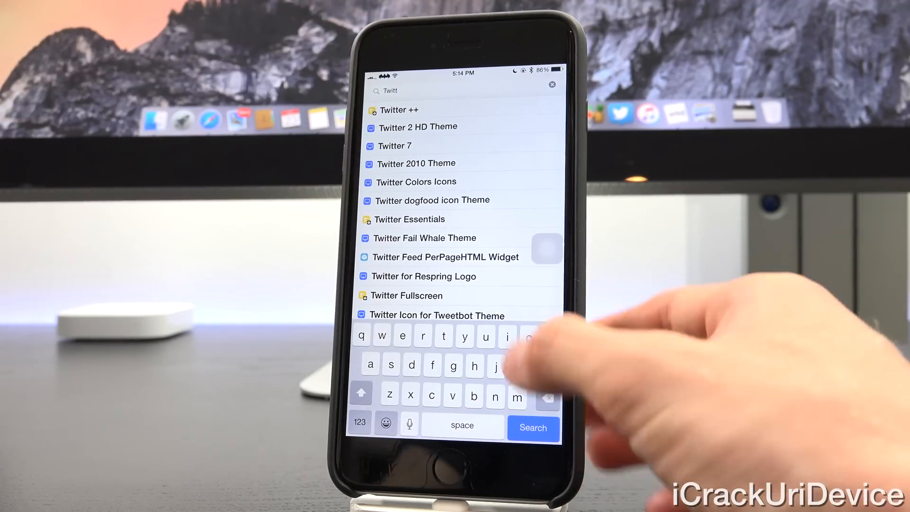
Queue Twitter ++ from the 'Twitt' search results and view the Changes list
click(398, 110)
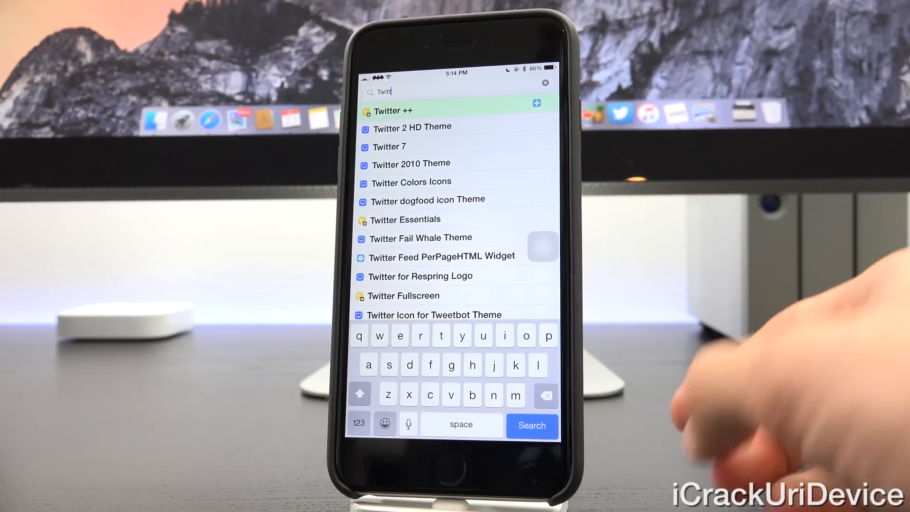
click(393, 110)
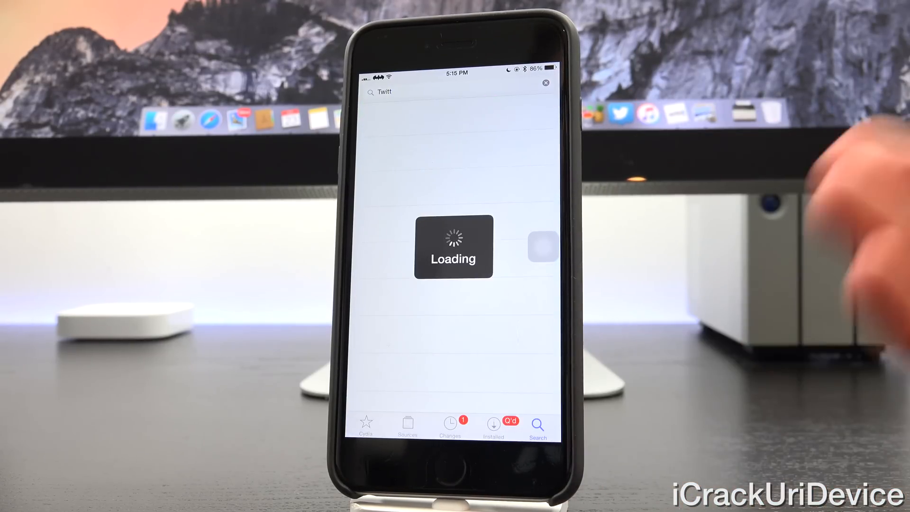
click(449, 425)
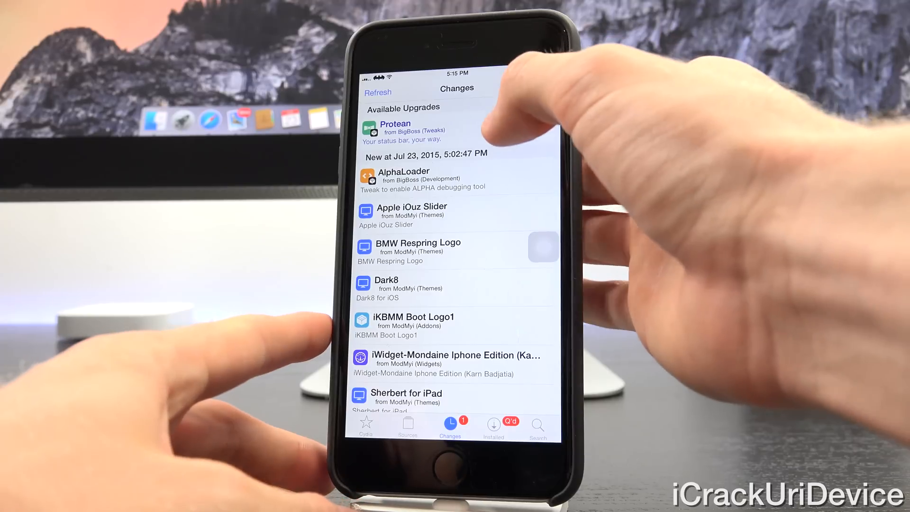
Queue the Protean upgrade listed under Available Upgrades
drag(482, 131, 366, 131)
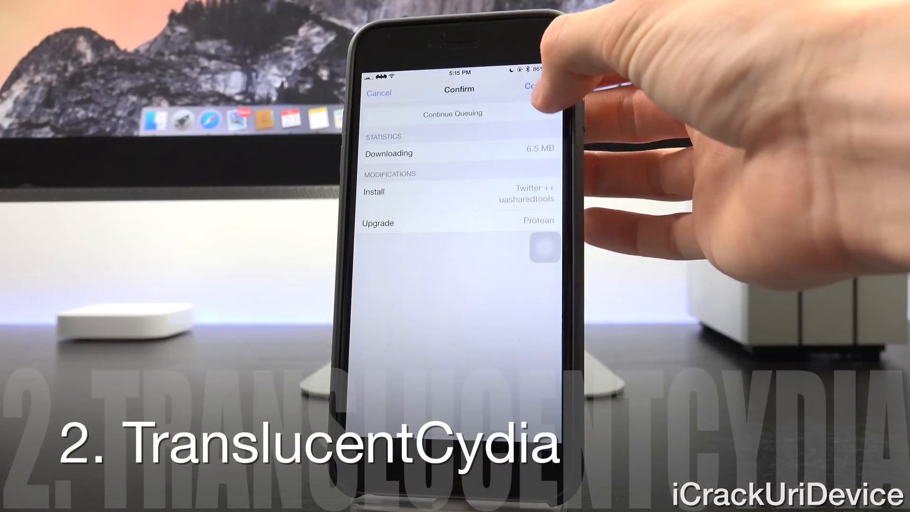
Confirm installing Twitter ++ and uasharedtools and upgrading Protean
click(529, 88)
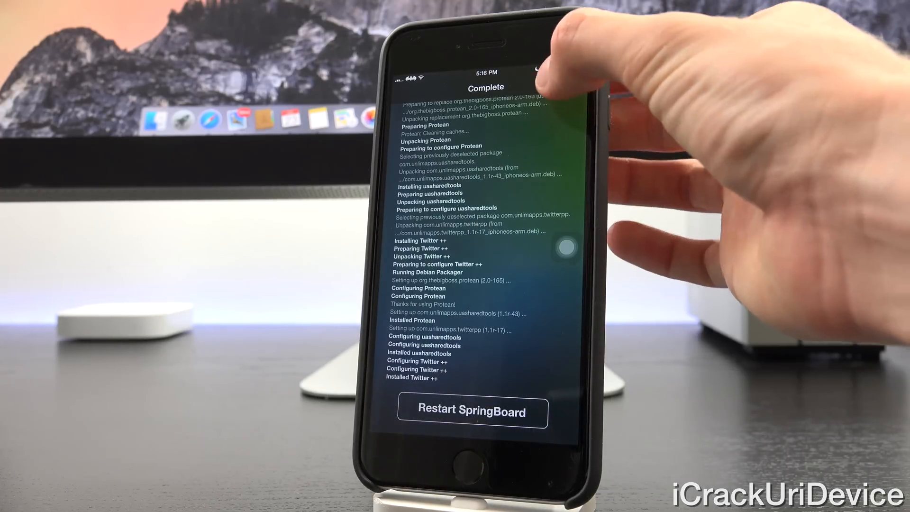
Restart SpringBoard to load the new tweaks, then relaunch Cydia
click(473, 412)
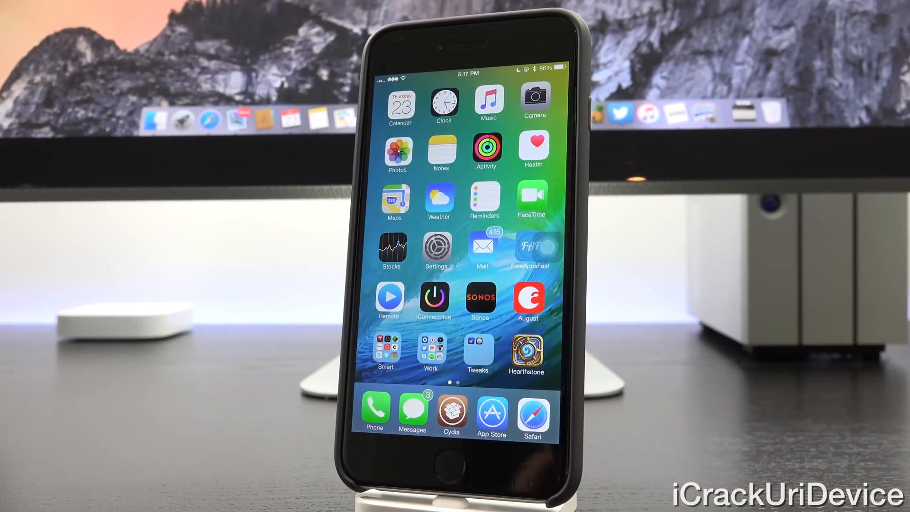
click(450, 411)
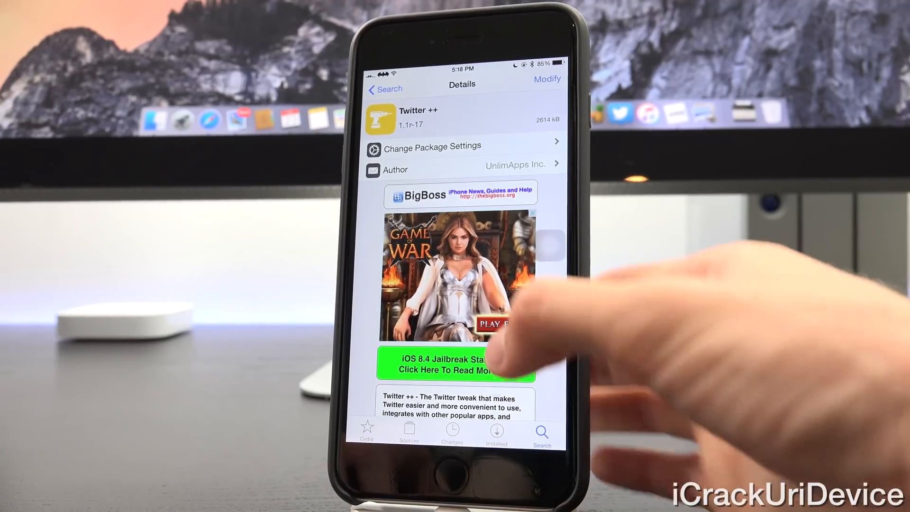
Scroll through the feature list in the Twitter ++ package description
scroll(down, 3)
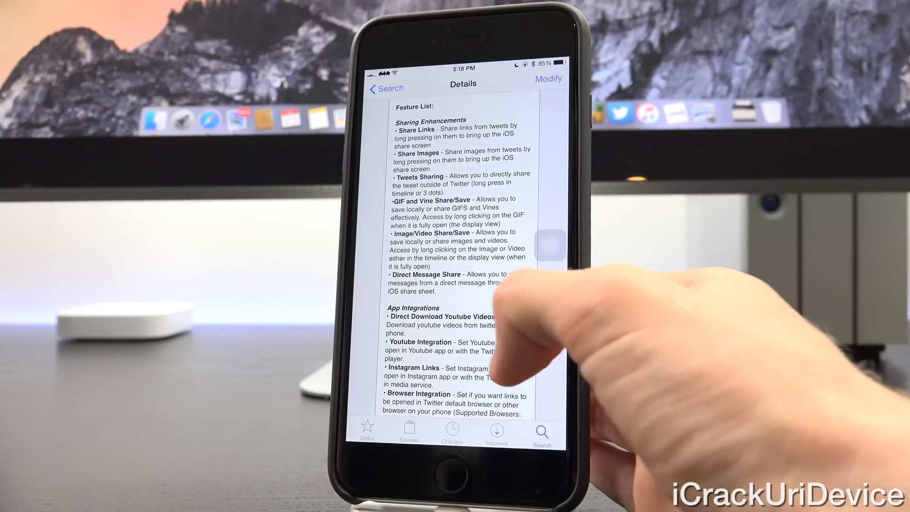
scroll(down, 3)
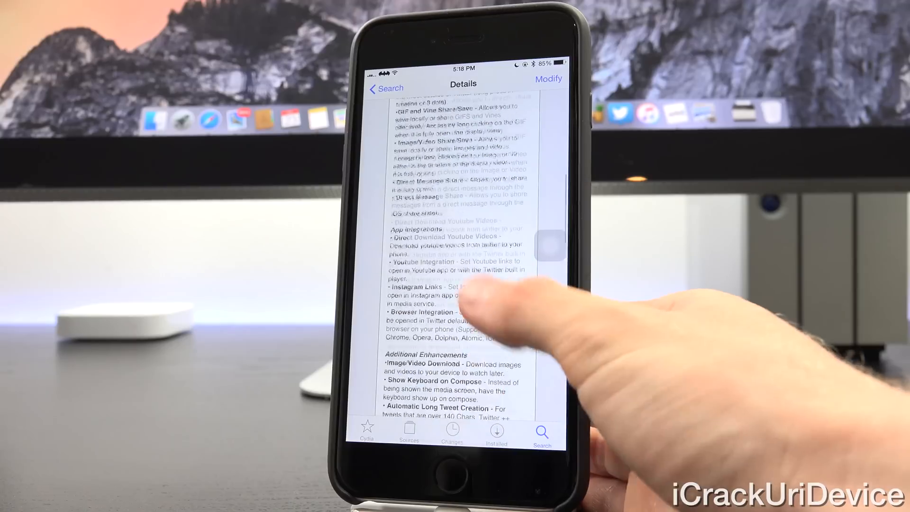
scroll(down, 3)
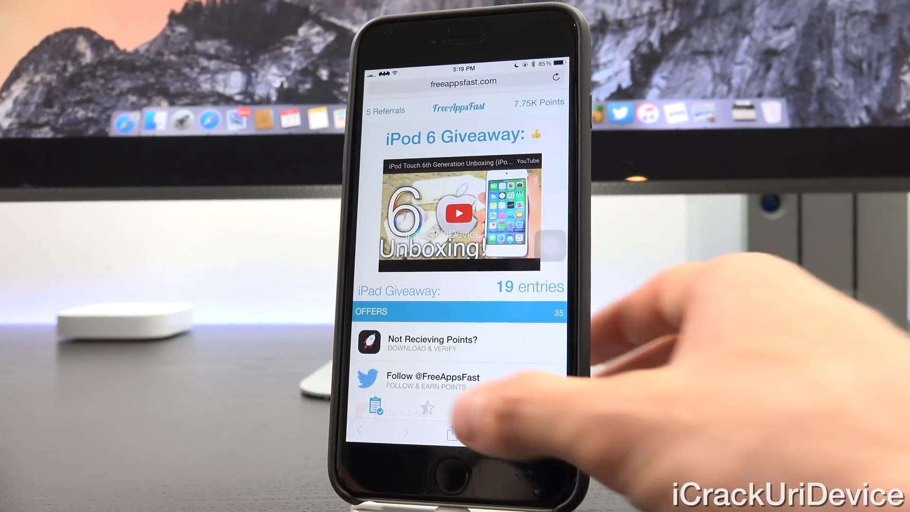
Load the freeappsfast.com iPod giveaway and offers page in Safari
click(459, 215)
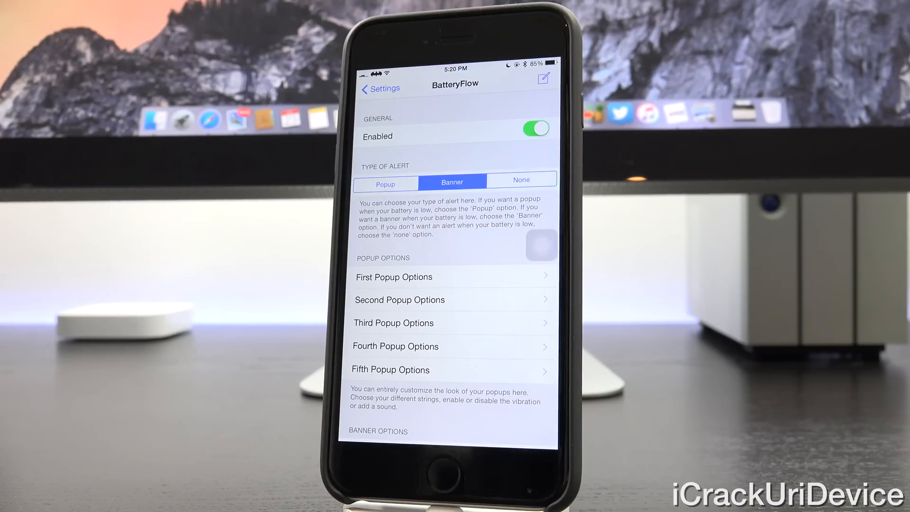
Open BatteryFlow's First Popup Options, which alert at 89%
click(394, 277)
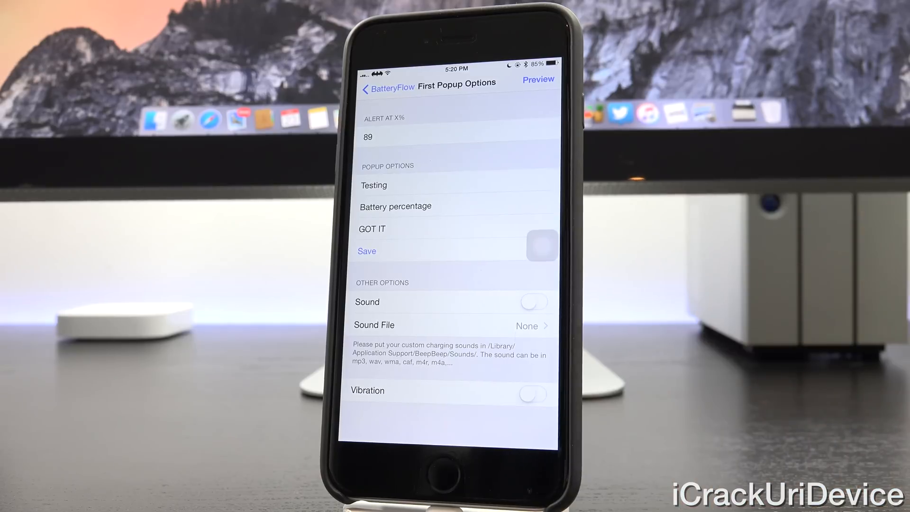
Reopen First Popup Options, preview the popup, and dismiss it with GOT IT
click(374, 185)
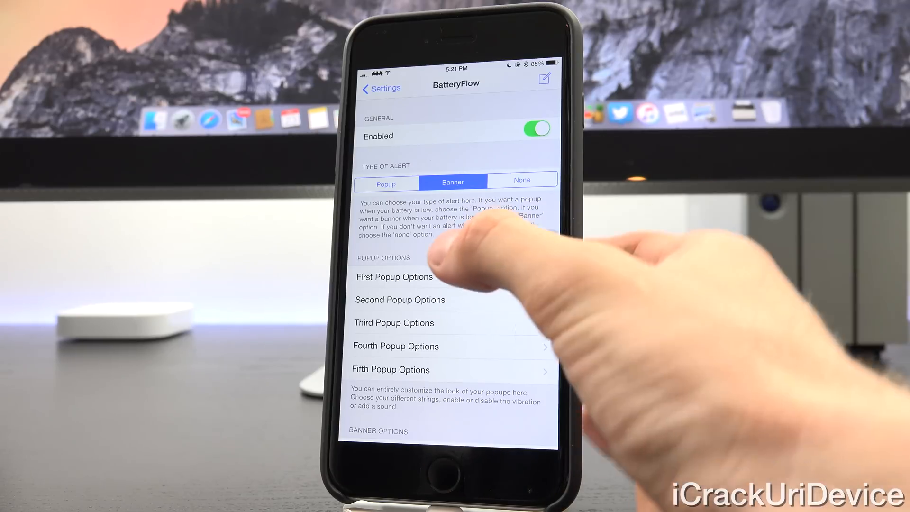
click(394, 276)
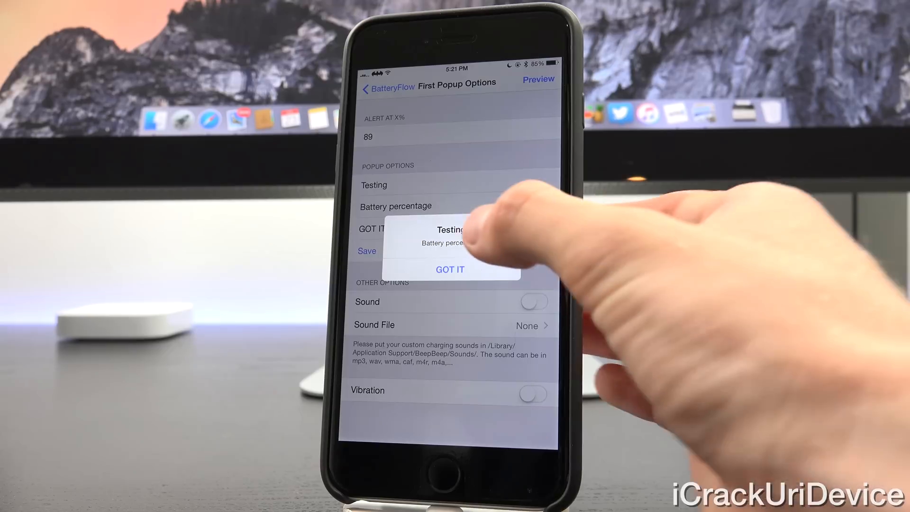
click(450, 269)
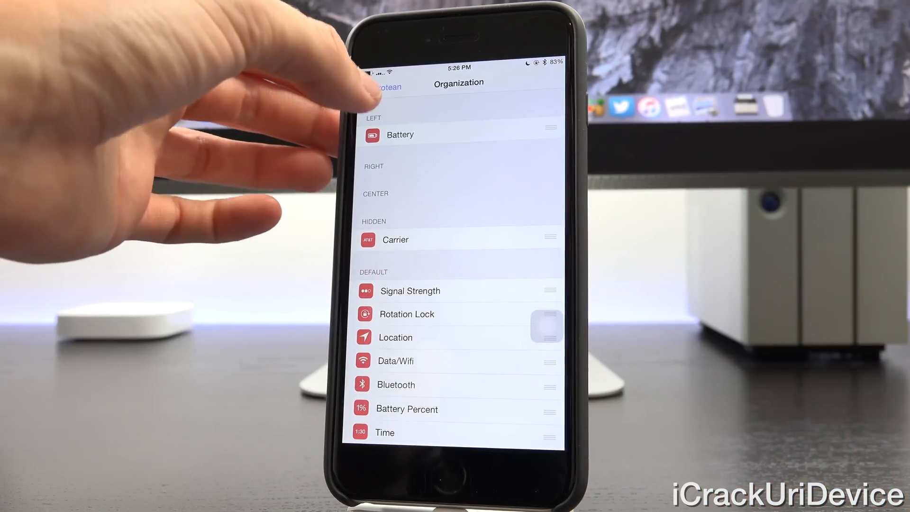
Return to the main Protean settings with Battery on the left and Carrier hidden
click(383, 87)
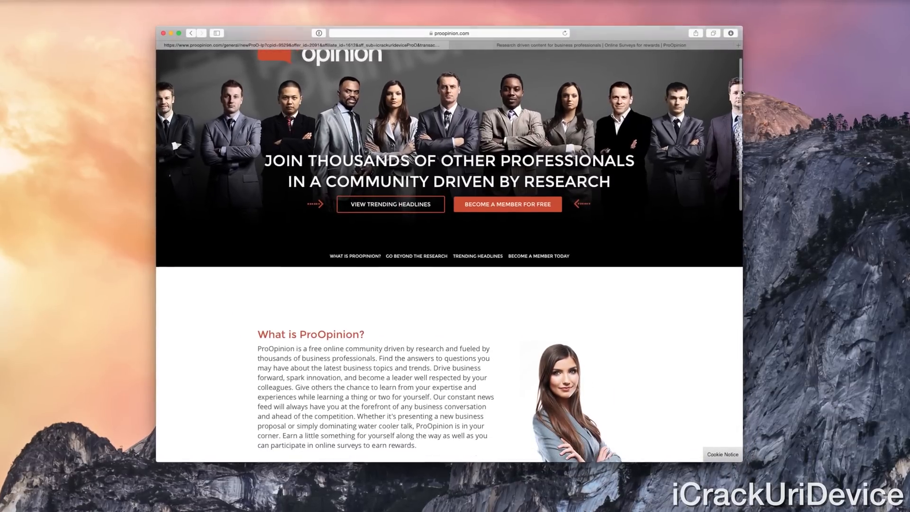
Scroll the ProOpinion homepage past the infographic vault promotion to Trending Articles
scroll(down, 3)
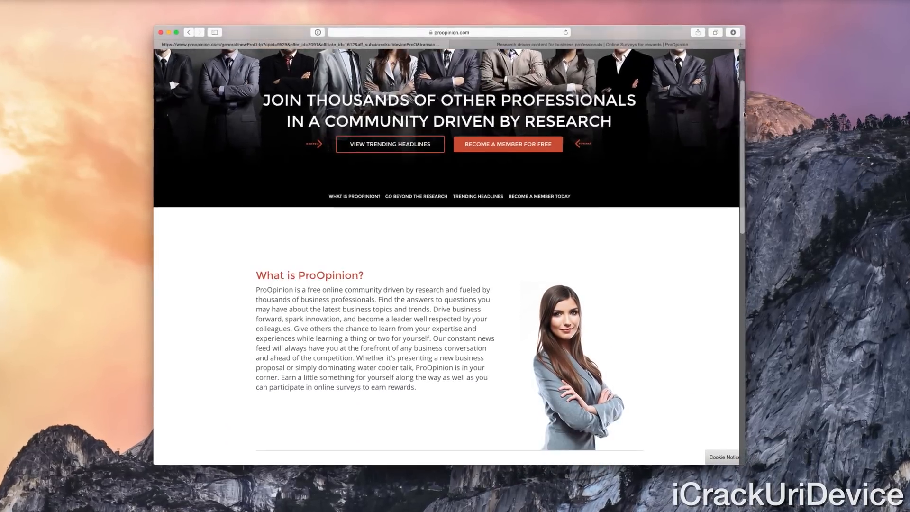
scroll(down, 3)
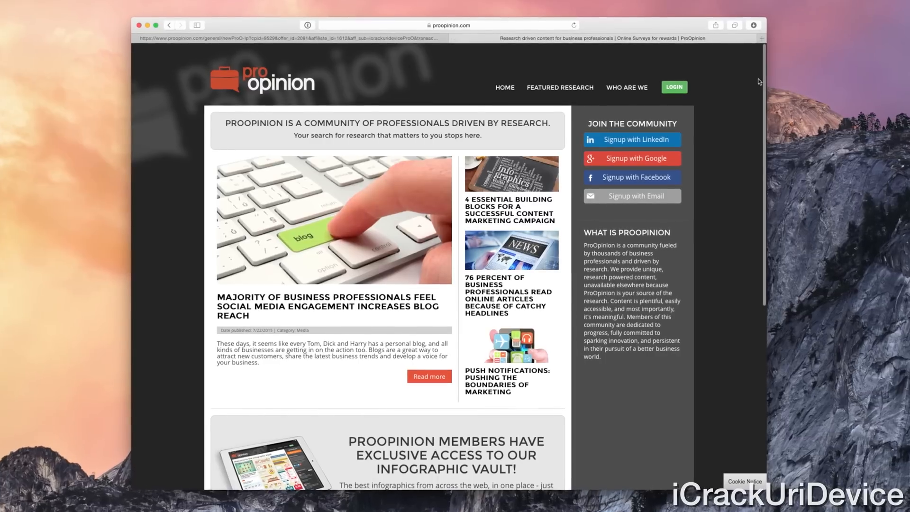
scroll(down, 3)
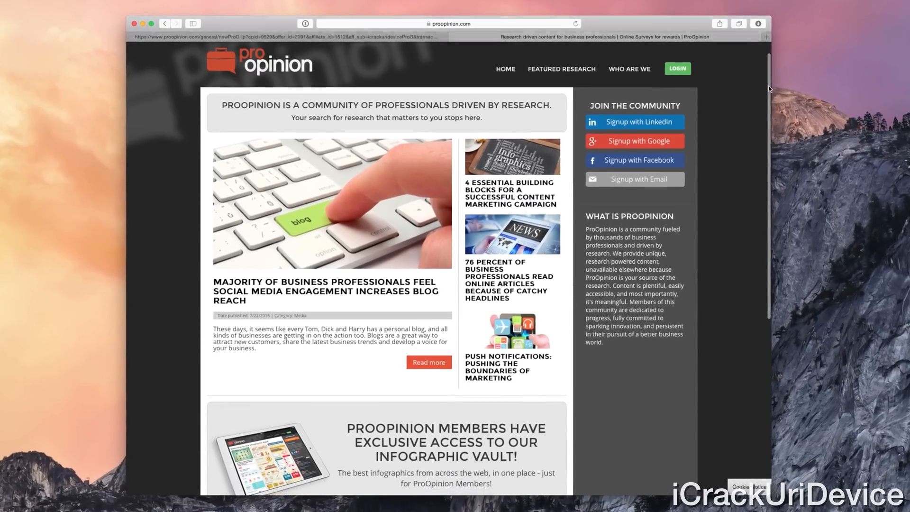
scroll(down, 3)
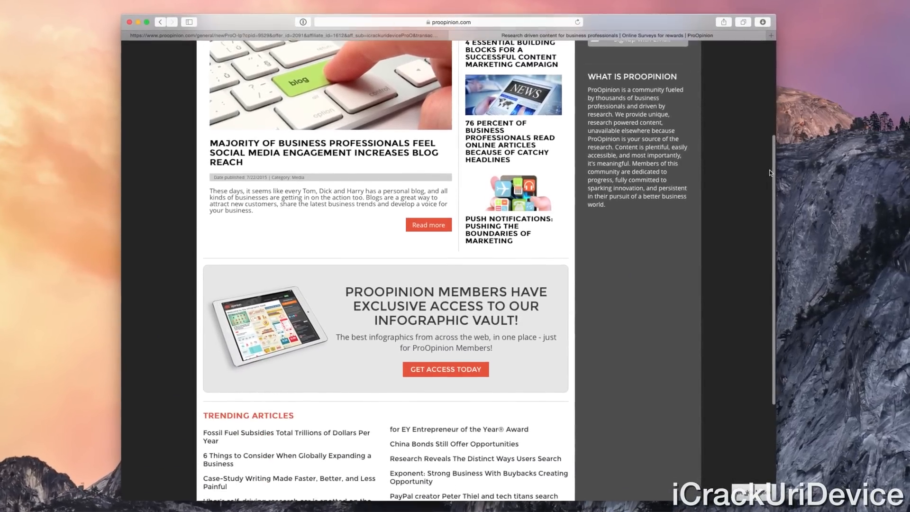
scroll(down, 3)
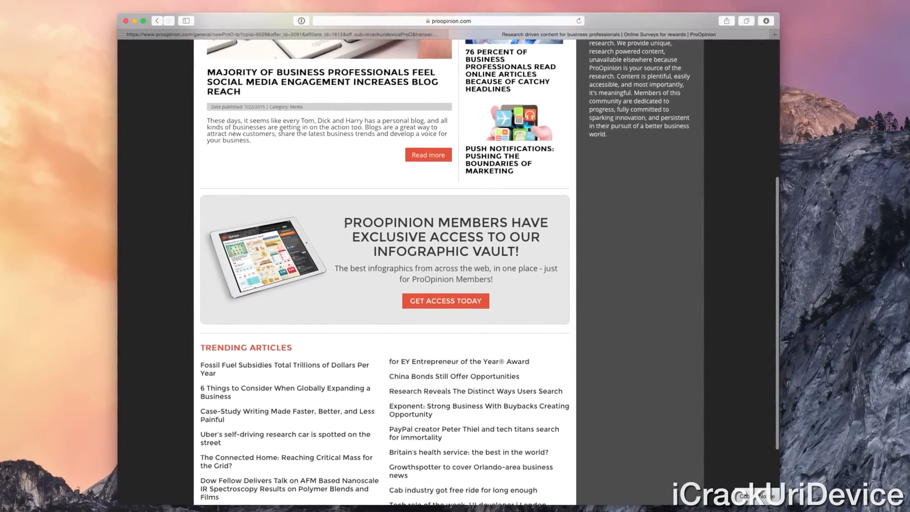